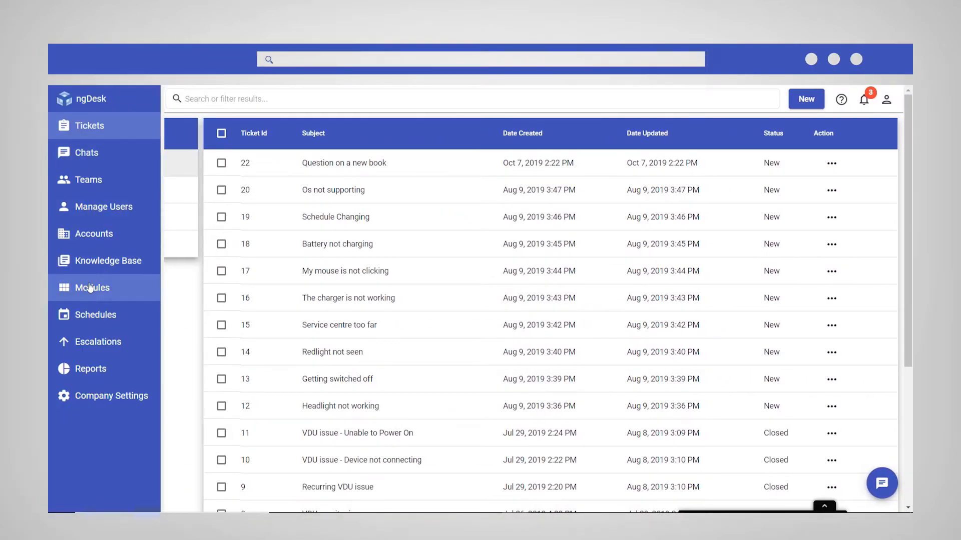
- Show the Modules list, which holds the Chats and Tickets modules
left_click(91, 287)
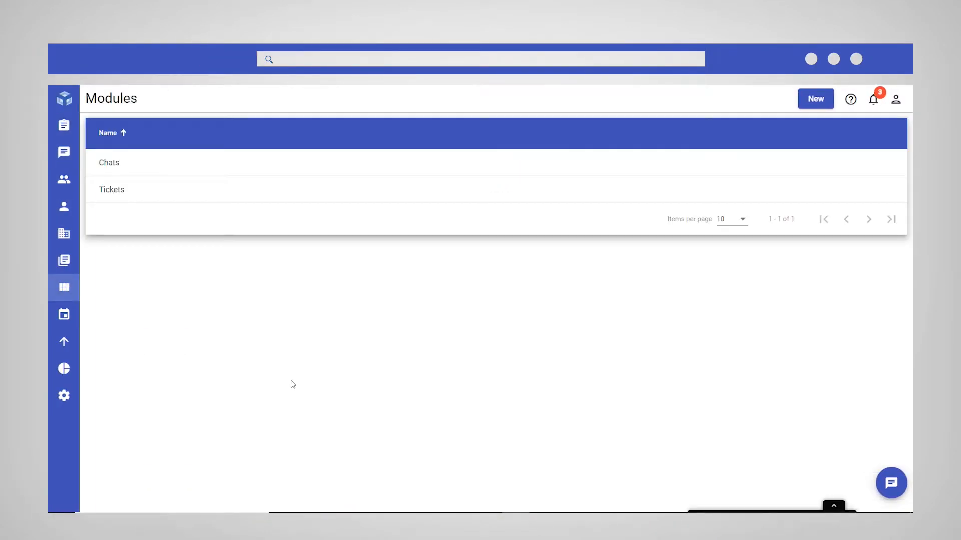
mouse_move(815, 98)
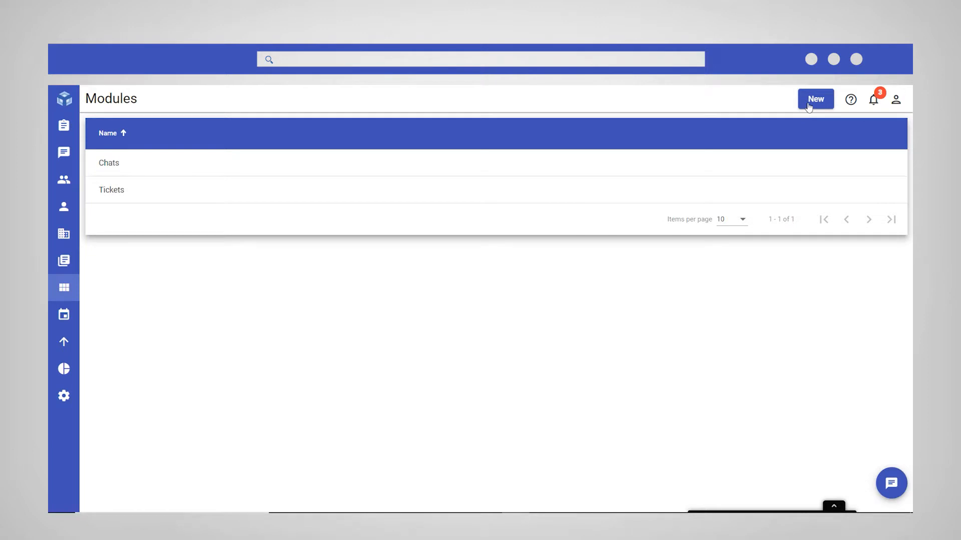
- Add module 'Employees' (singular 'Employee', plural 'Employees', description 'Employee Details') and save
left_click(815, 99)
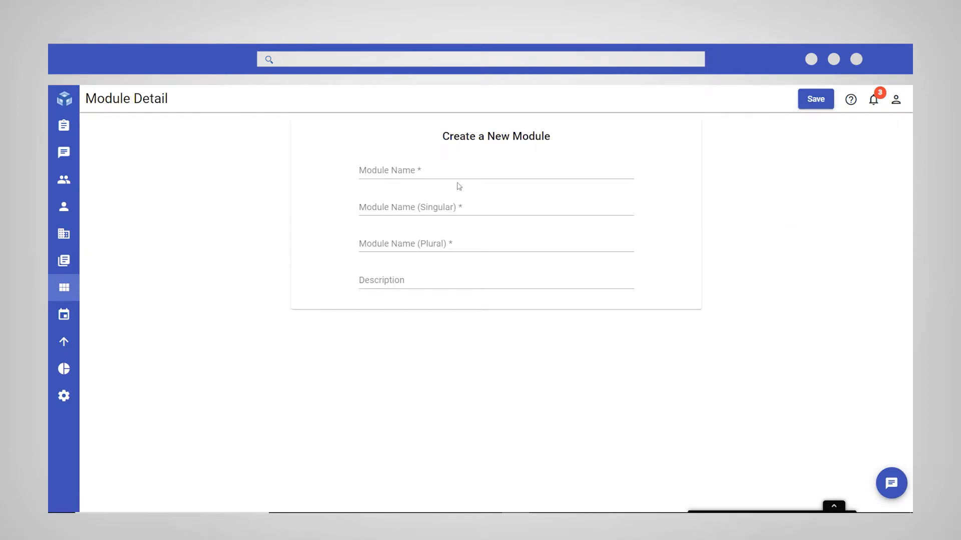
left_click(495, 175)
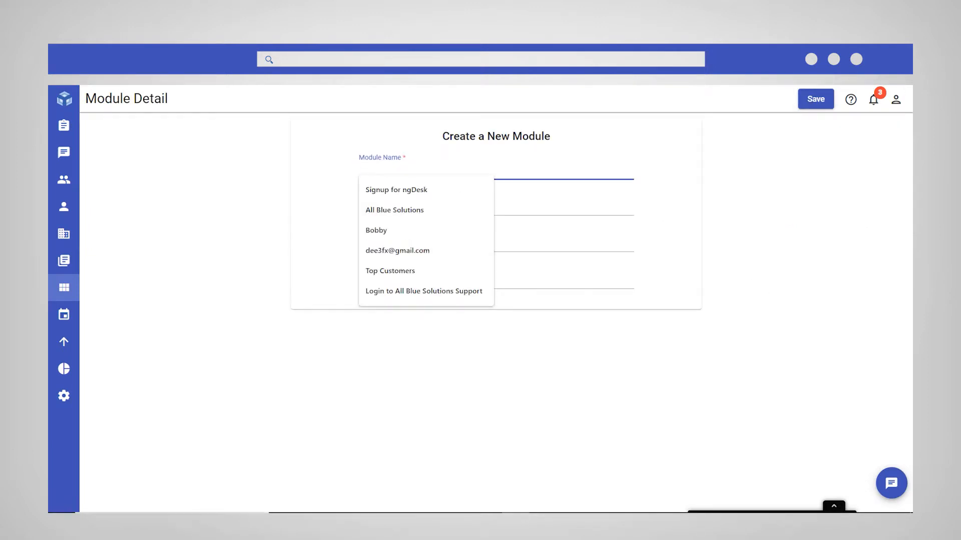
type("Em")
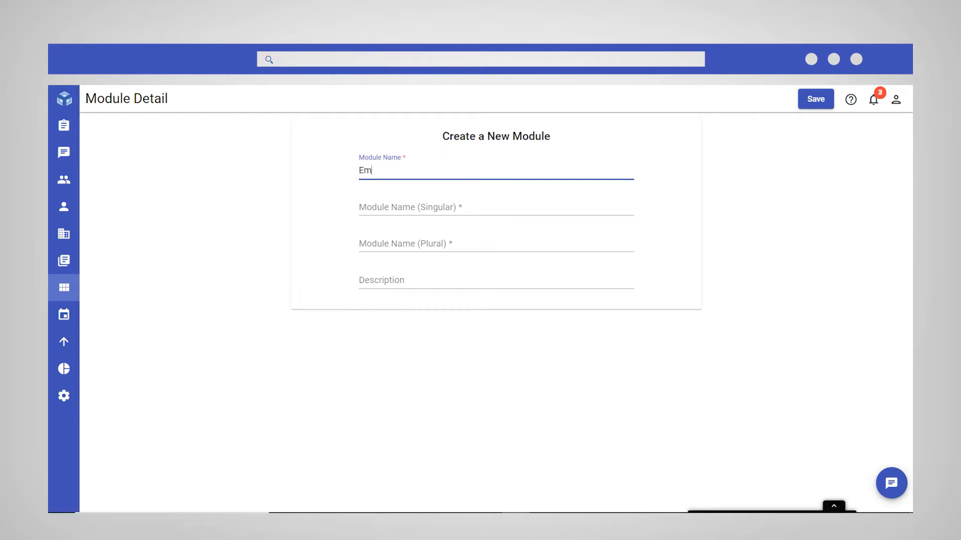
type("plo")
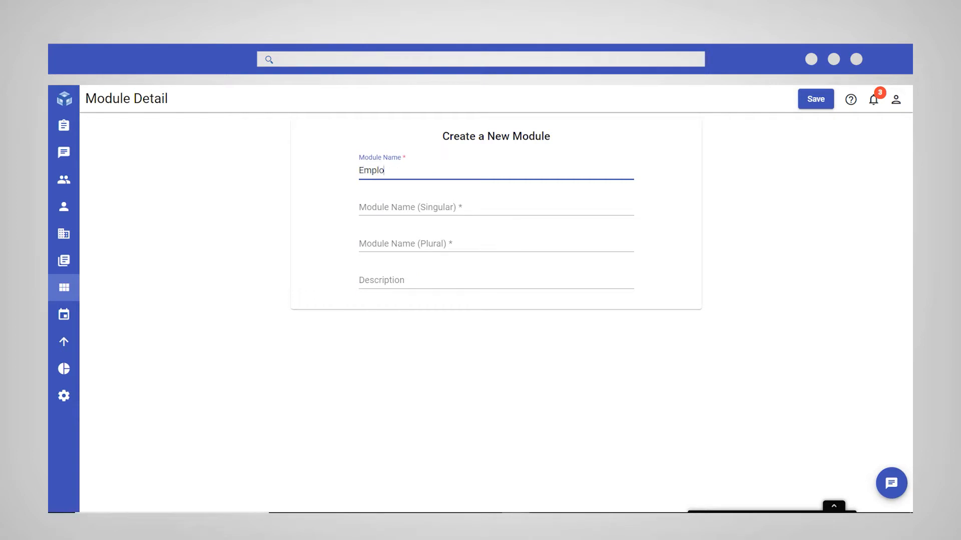
type("yee")
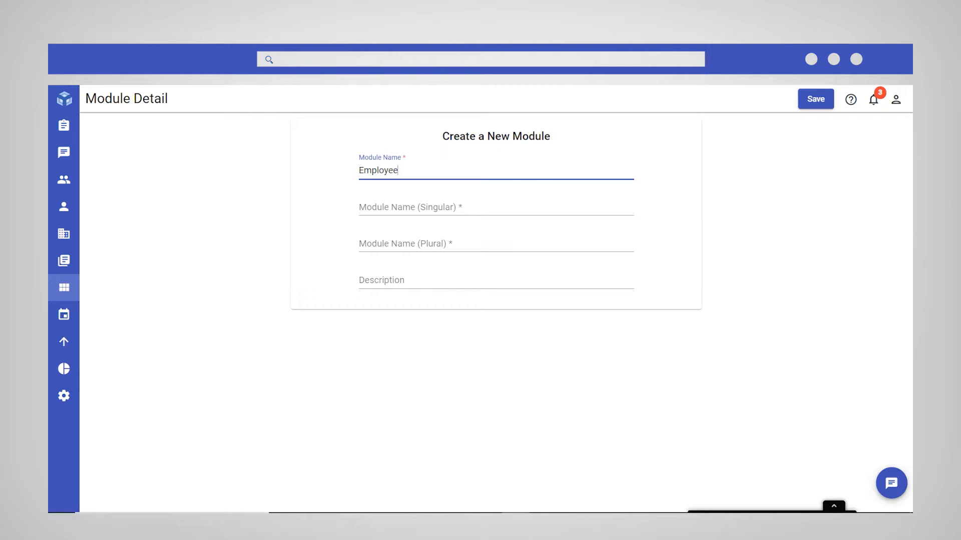
type("s")
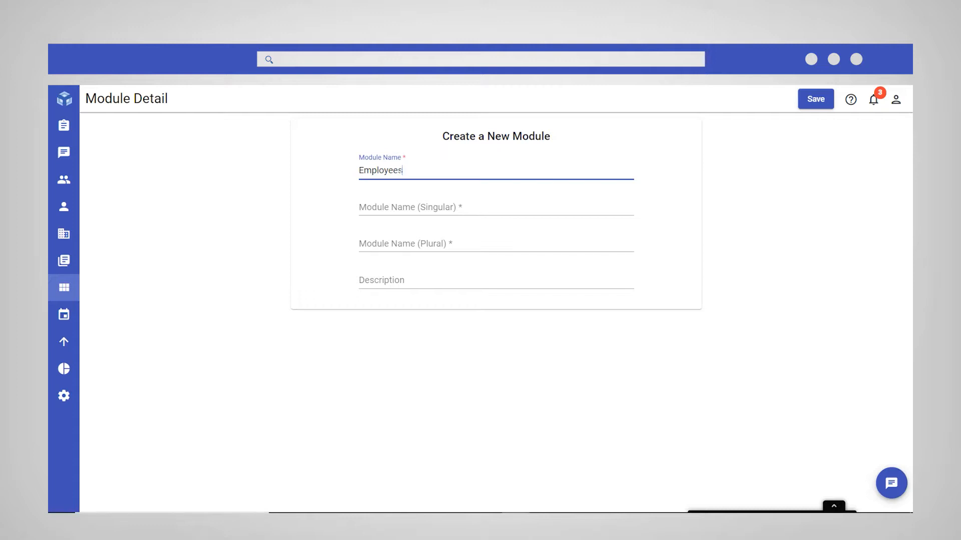
type("Em")
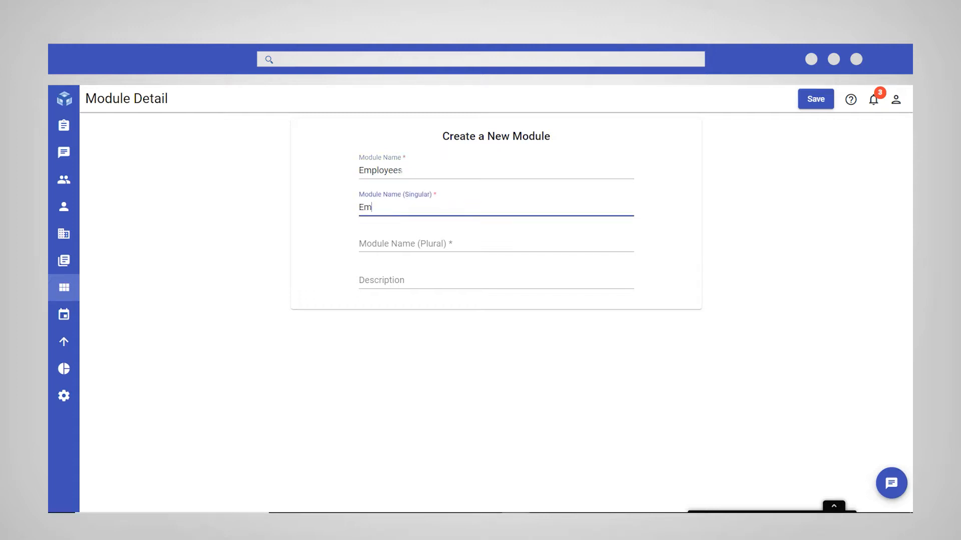
type("ployee")
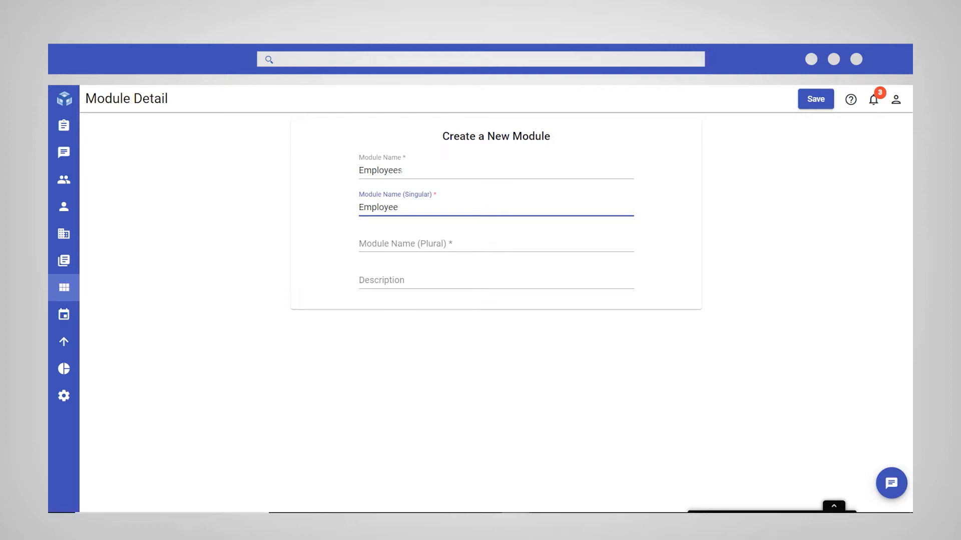
type("Employees")
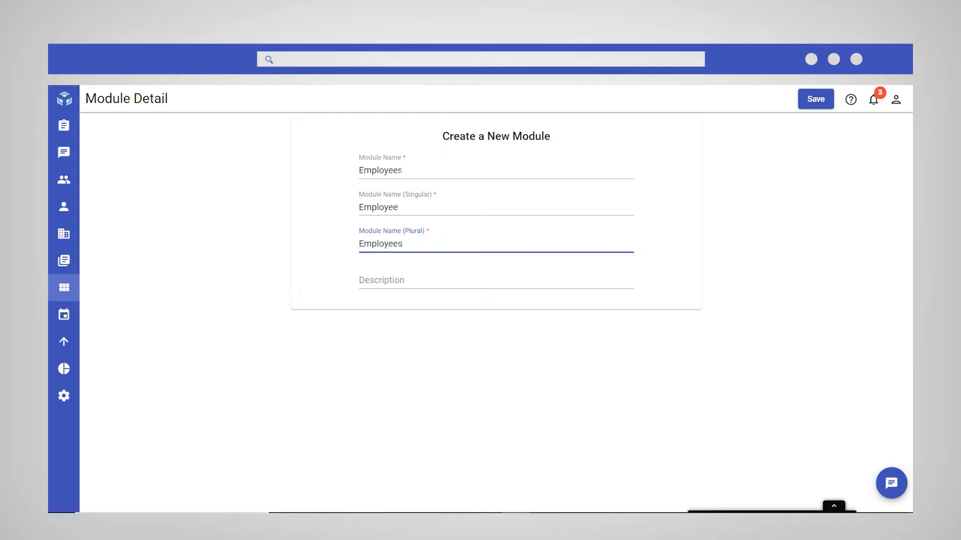
type("Employee")
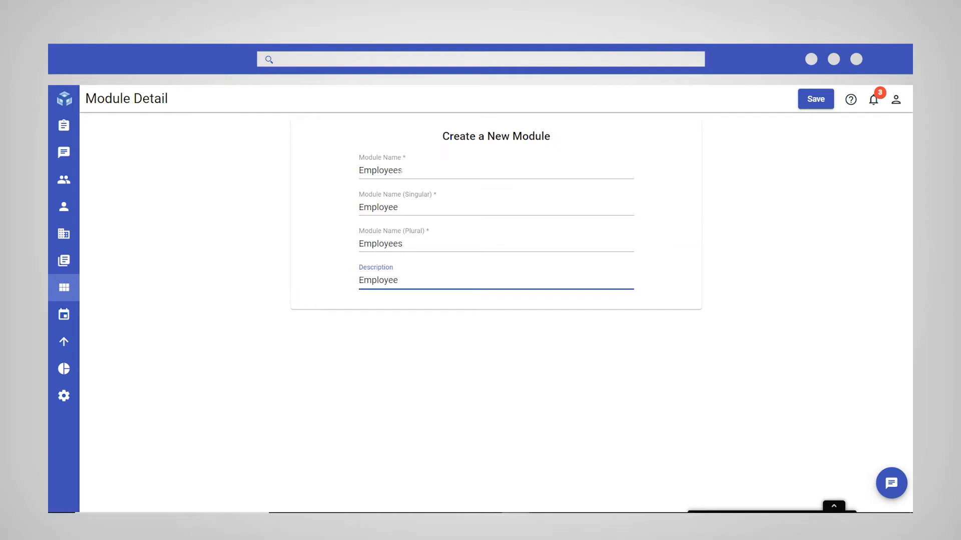
type("Details")
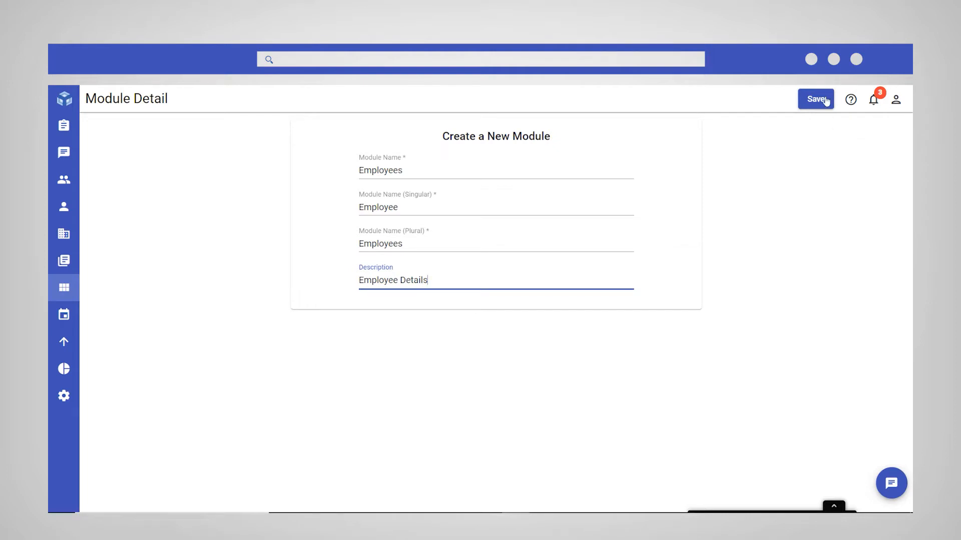
left_click(815, 98)
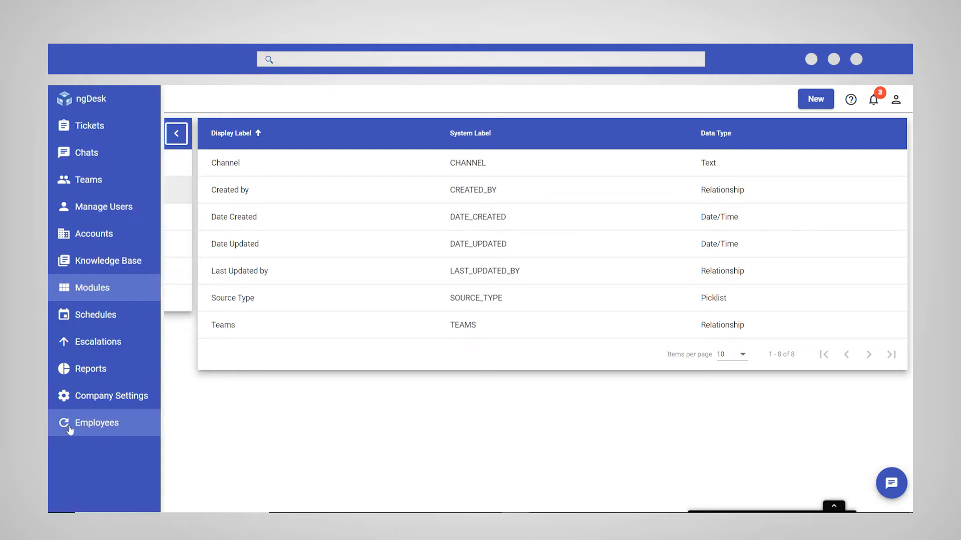
- Select the new Employees entry in the sidebar, which shows the Tickets list
left_click(89, 125)
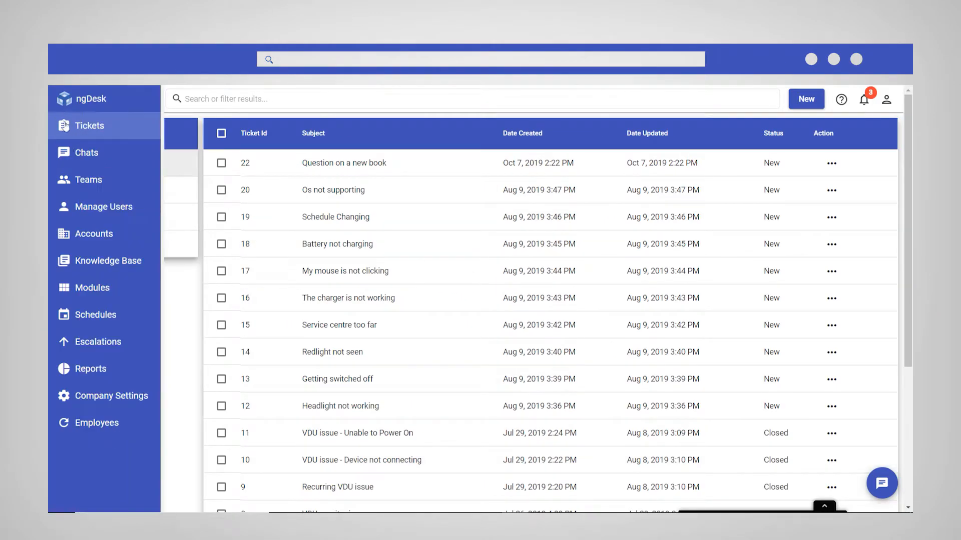
mouse_move(104, 288)
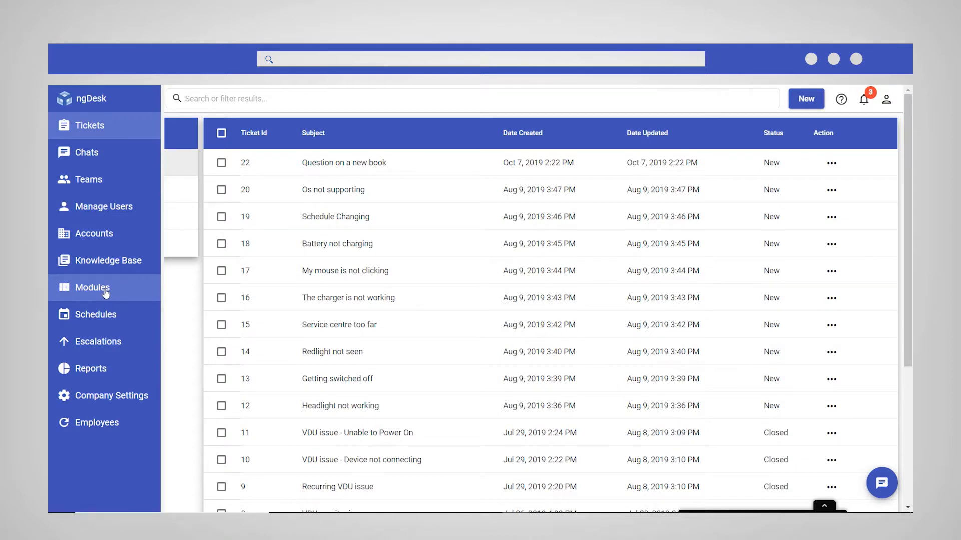
- Go to Modules, select Employees, and show its Fields page
left_click(92, 288)
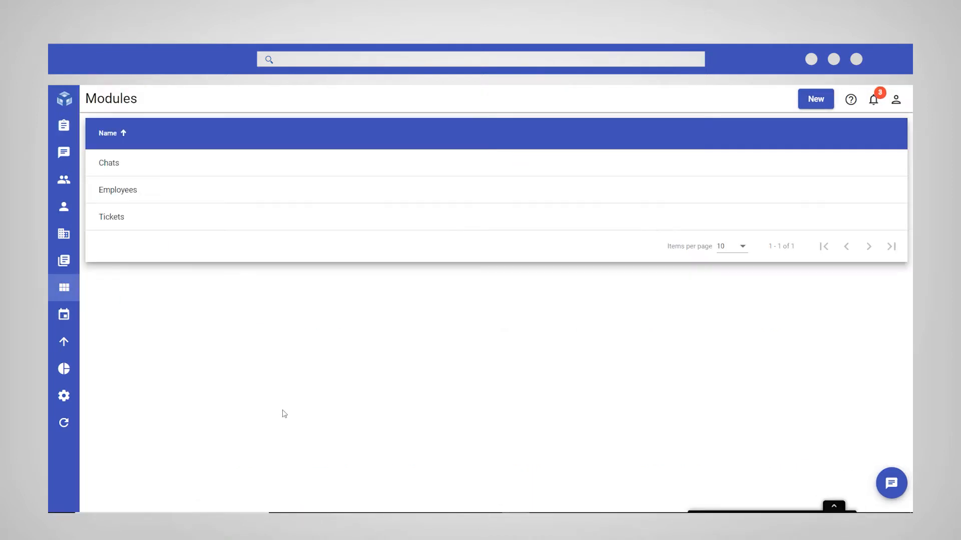
mouse_move(168, 188)
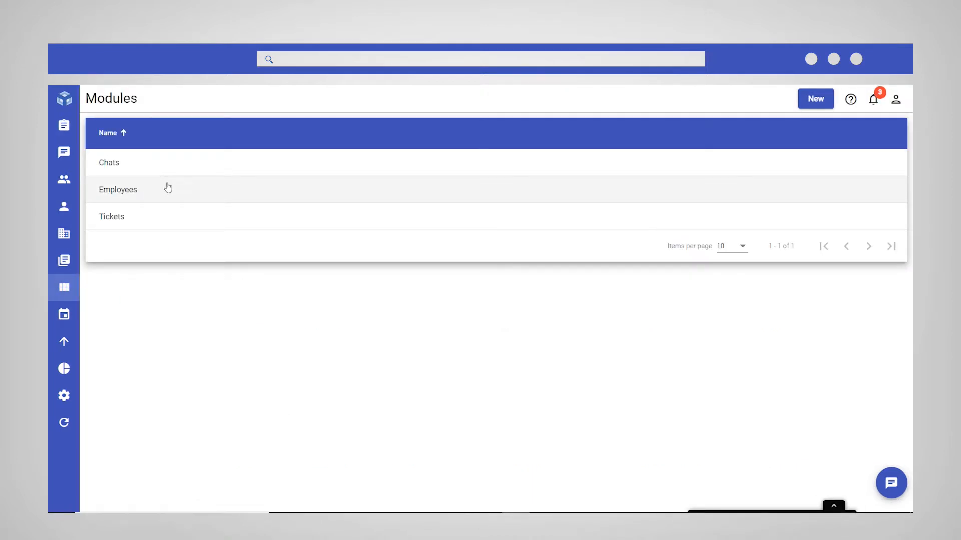
left_click(118, 189)
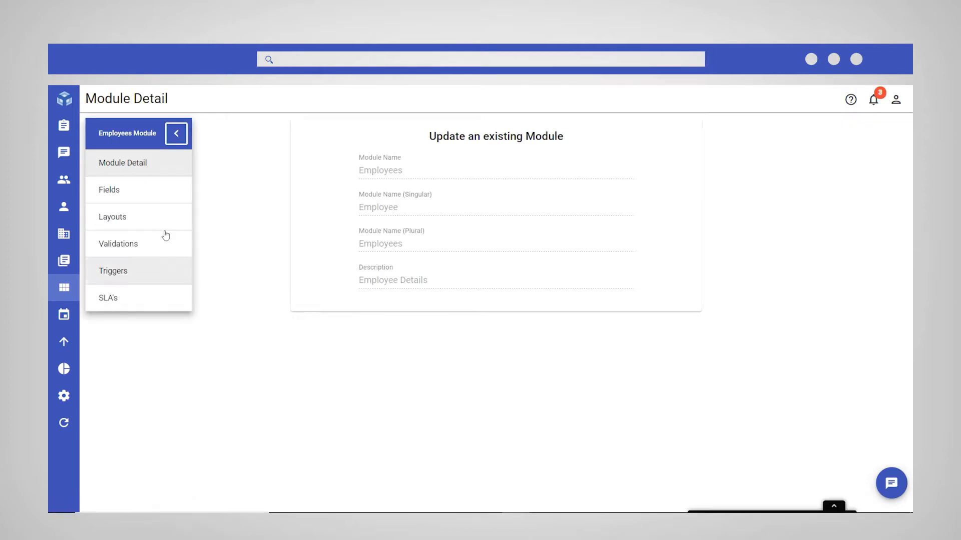
left_click(109, 189)
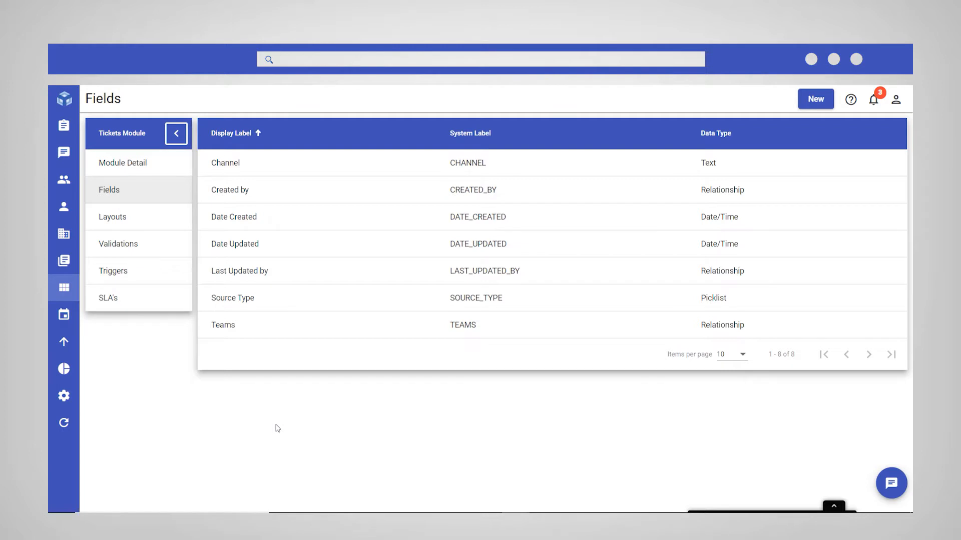
- Begin a new field labelled 'First Name' with data type Text
left_click(816, 98)
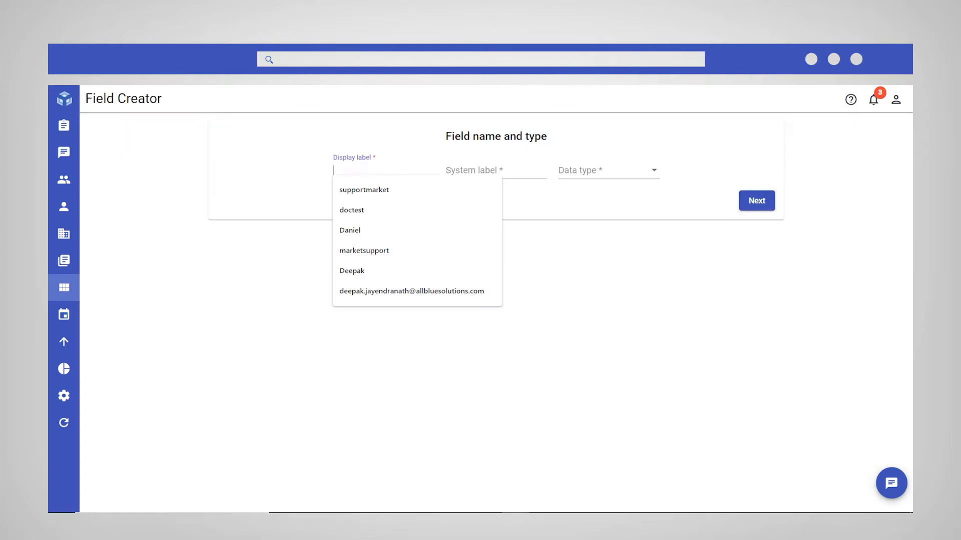
type("First")
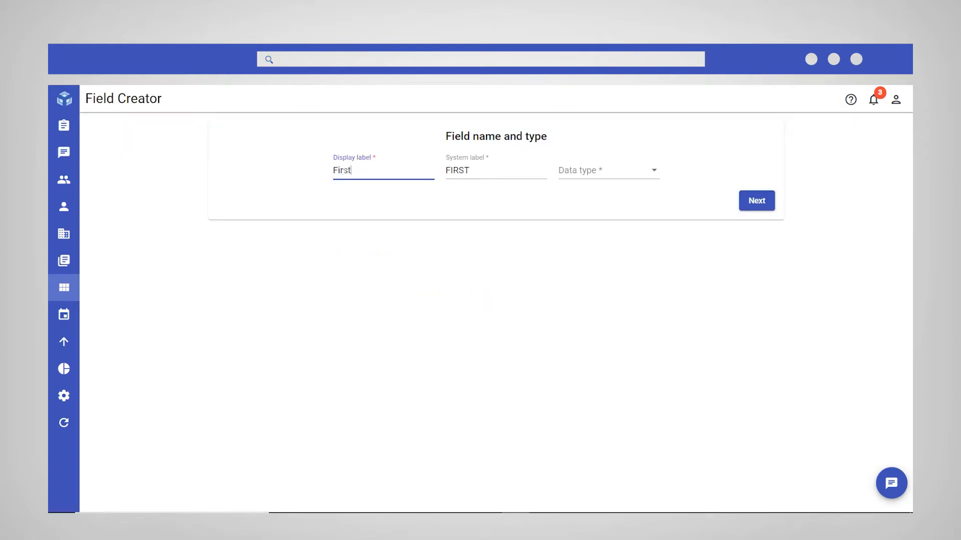
type("Name")
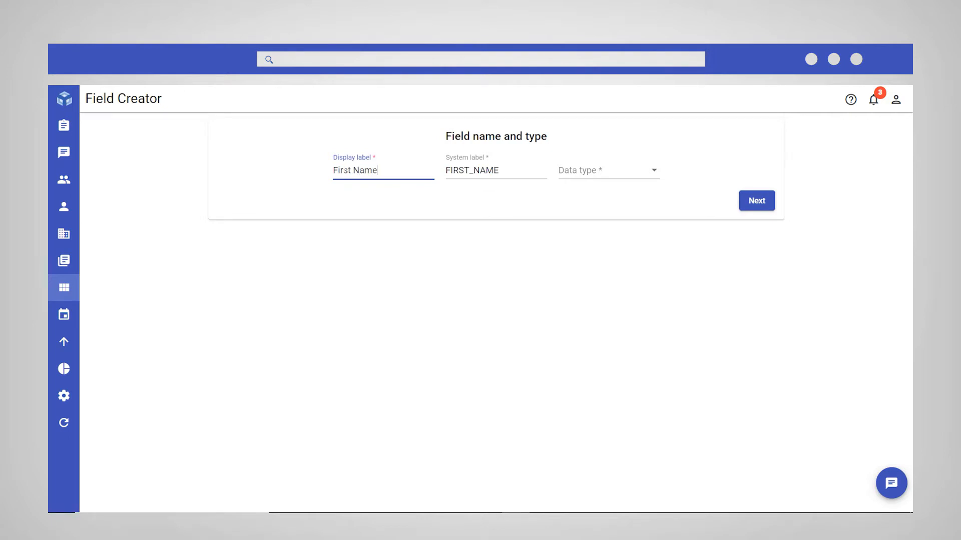
left_click(606, 170)
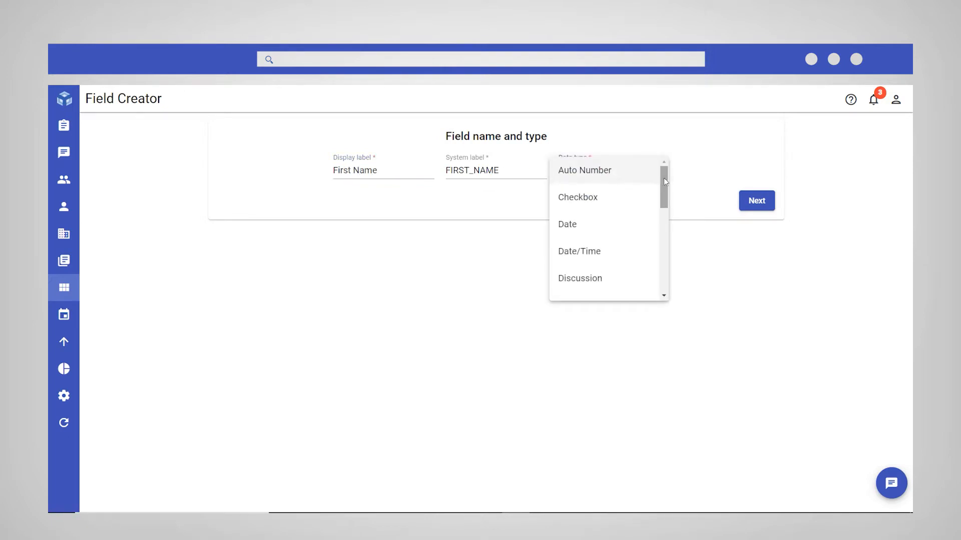
scroll("down", 3)
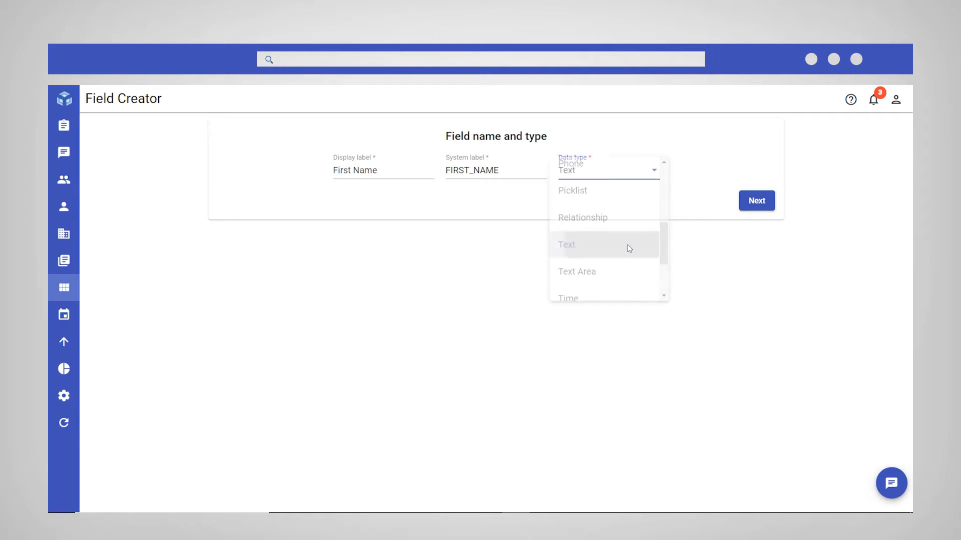
left_click(566, 245)
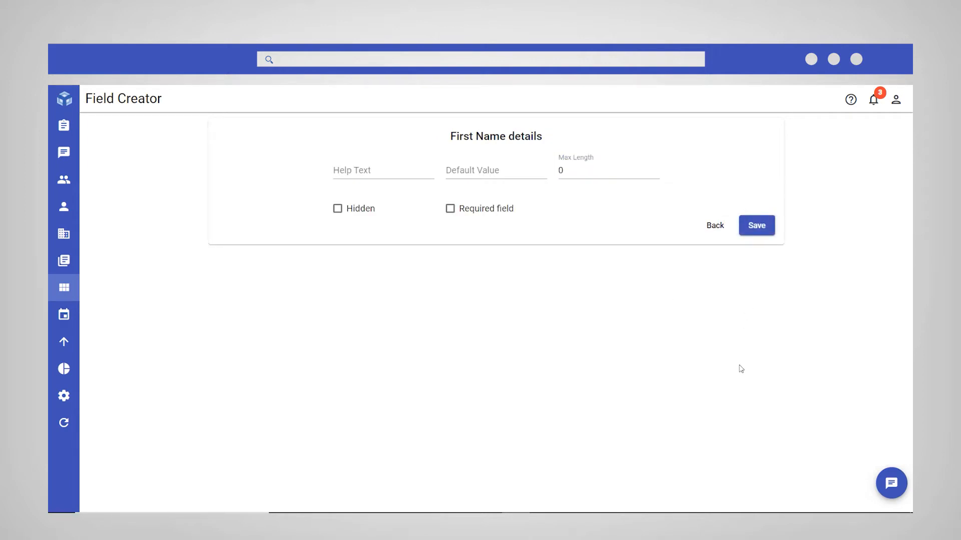
mouse_move(574, 301)
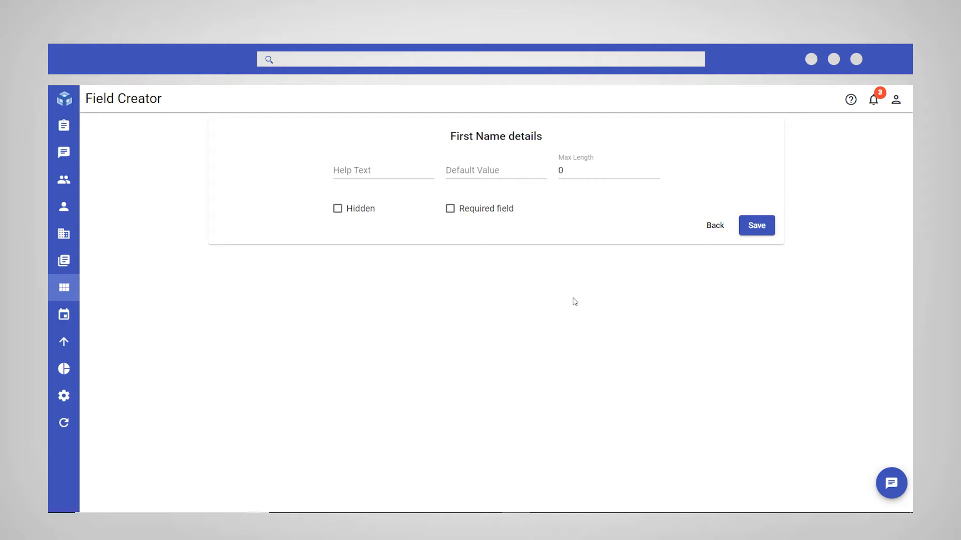
mouse_move(477, 237)
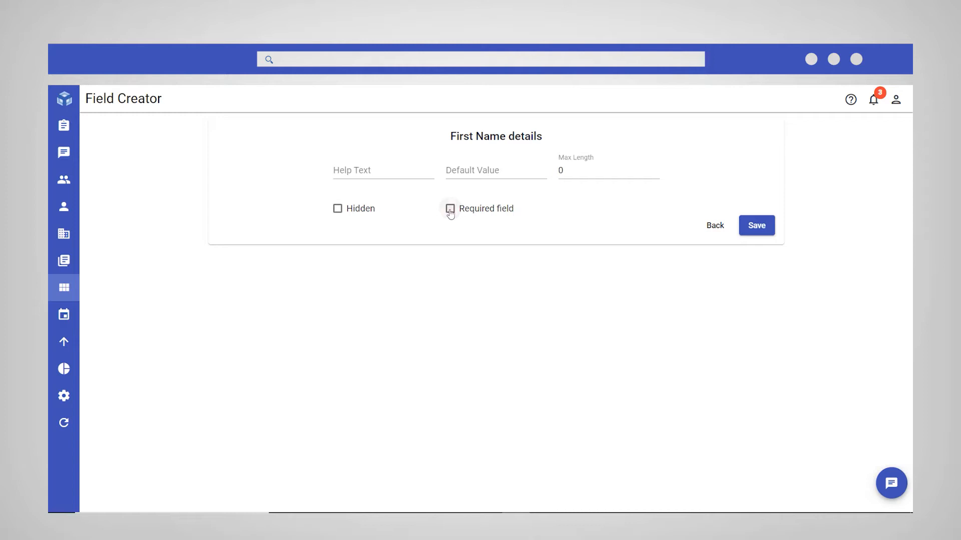
- Mark First Name as required, save it, and go to layout settings
left_click(449, 208)
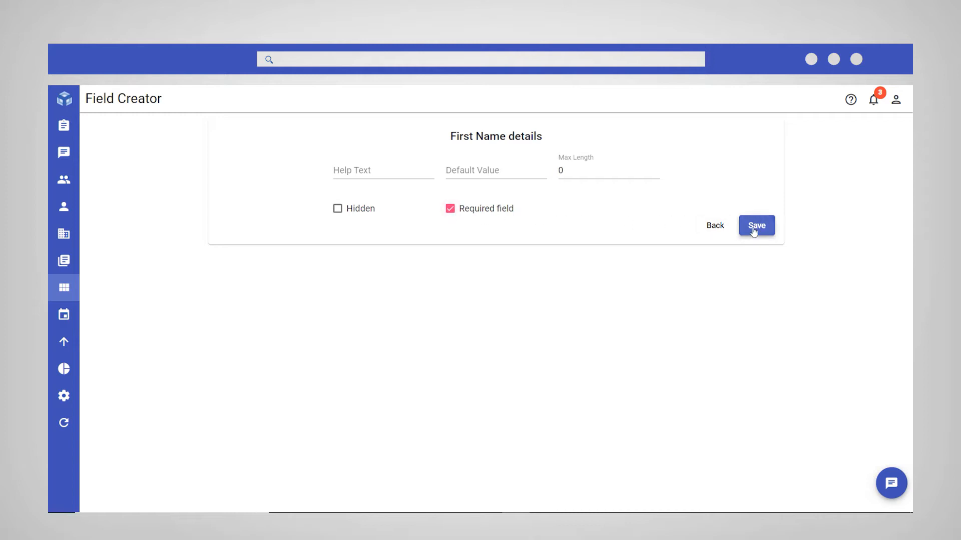
left_click(756, 225)
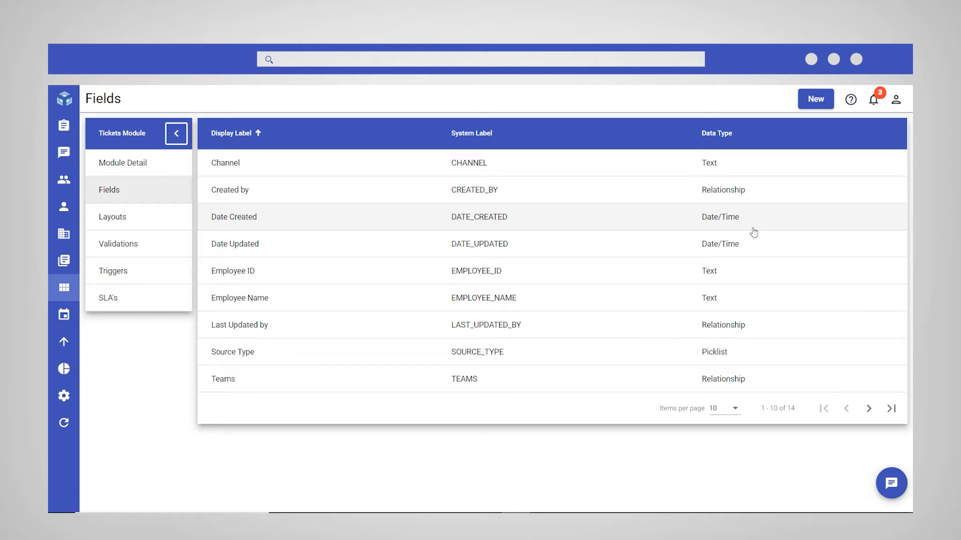
left_click(112, 217)
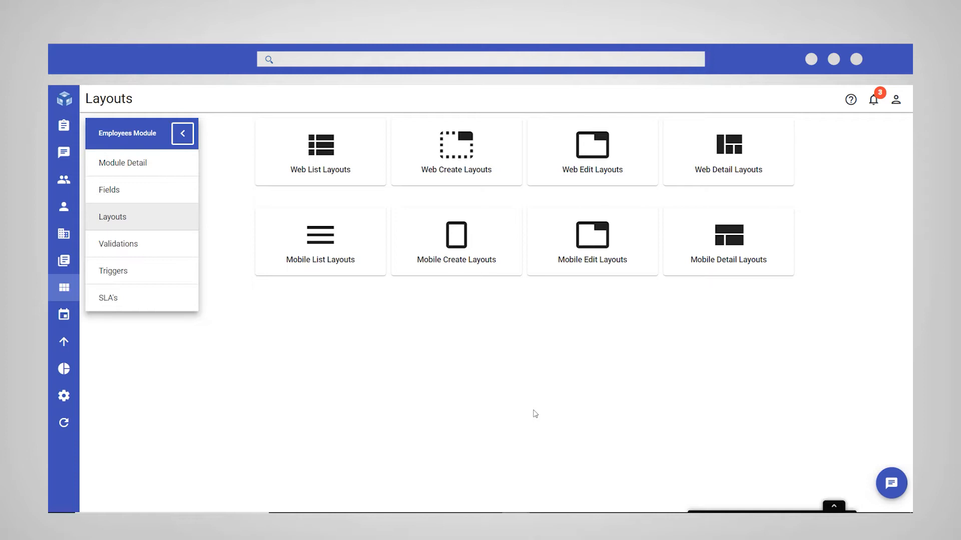
mouse_move(496, 301)
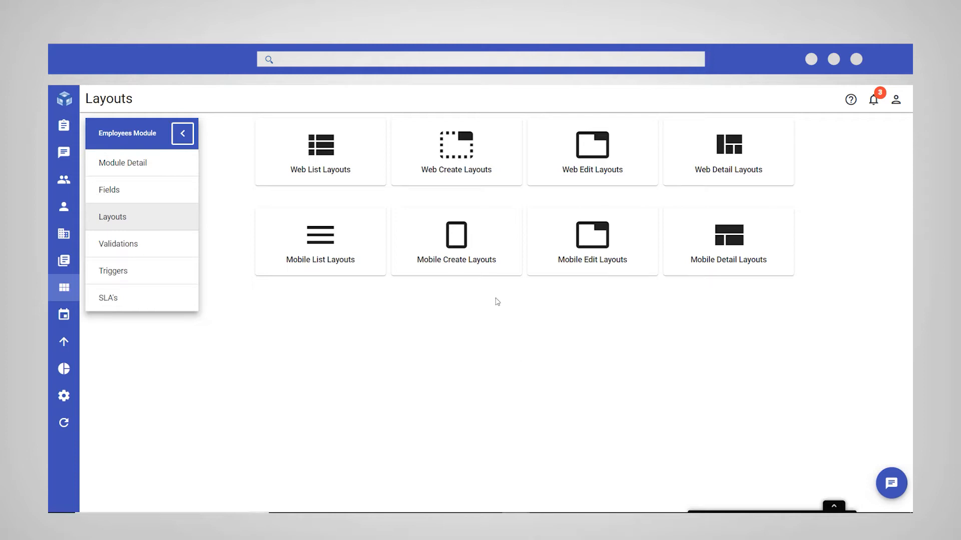
- Show the empty Web Create Layouts list and begin a new create layout
left_click(456, 151)
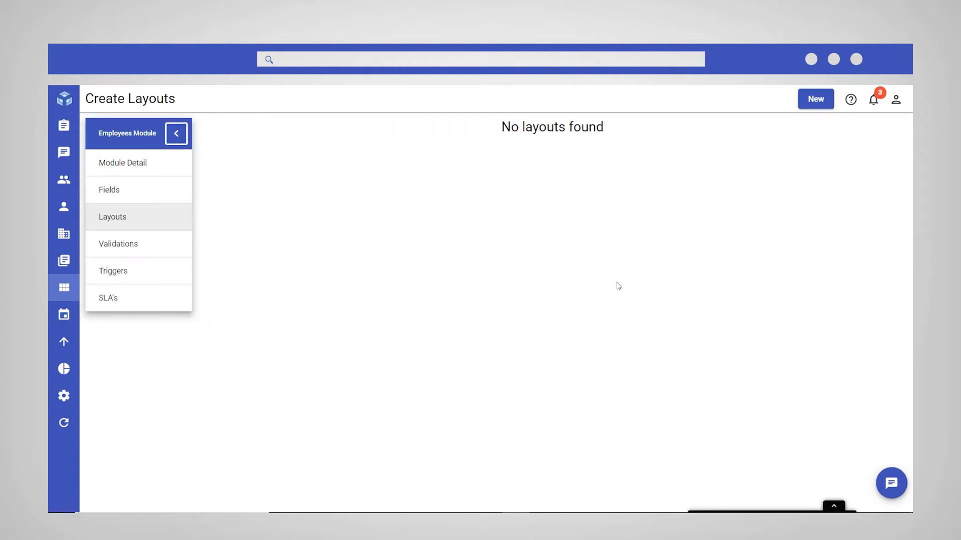
left_click(815, 98)
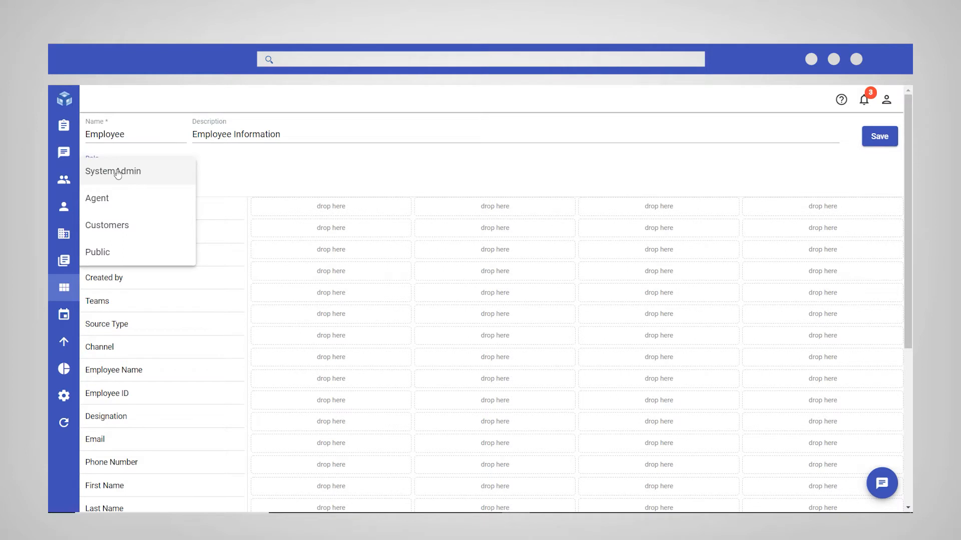
- Assign the create layout to SystemAdmin and adjust the First Name field width
left_click(113, 171)
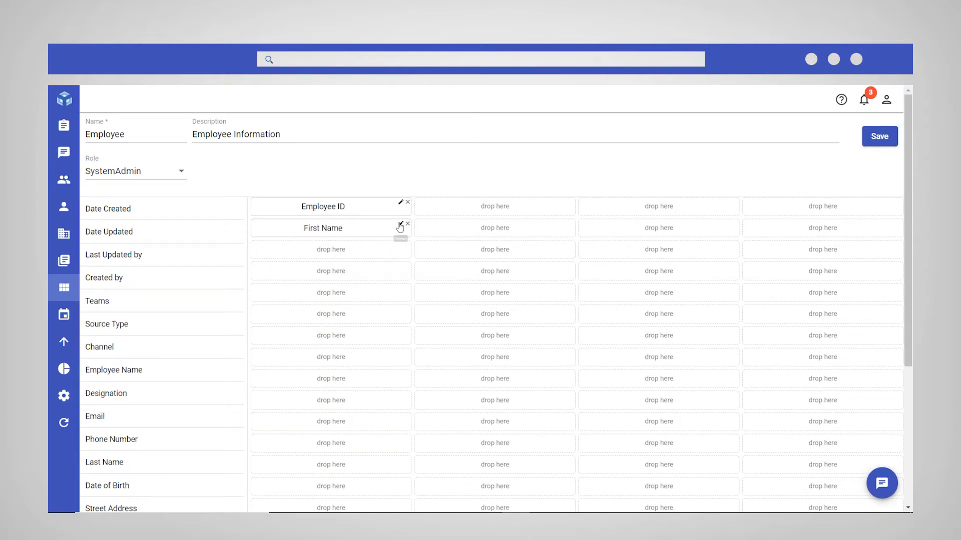
left_click(400, 223)
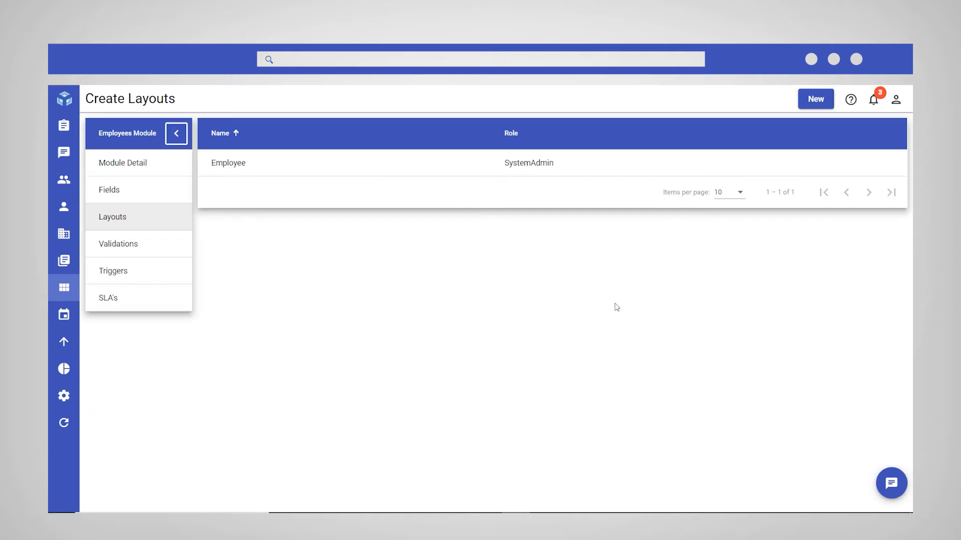
- Return to the layout types and show the empty Web Edit Layouts
left_click(113, 217)
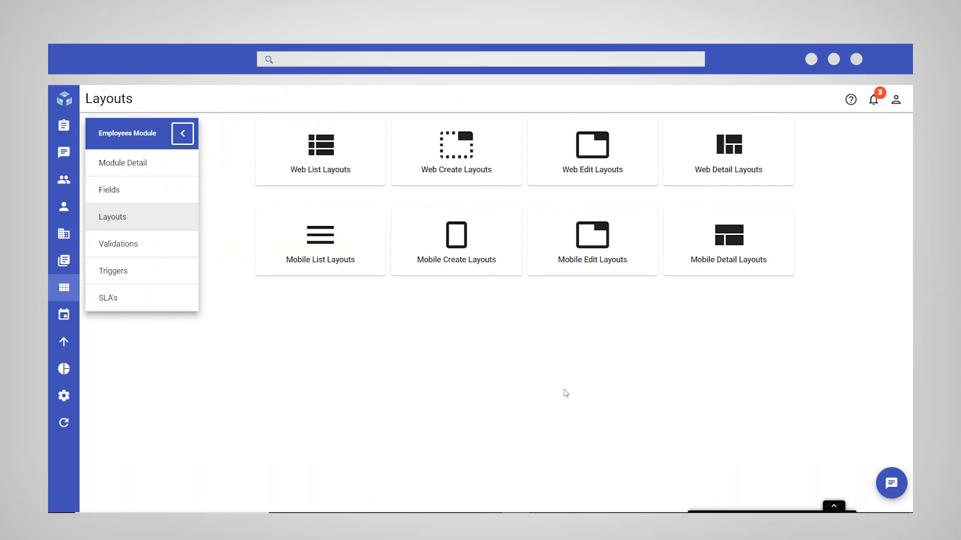
mouse_move(592, 147)
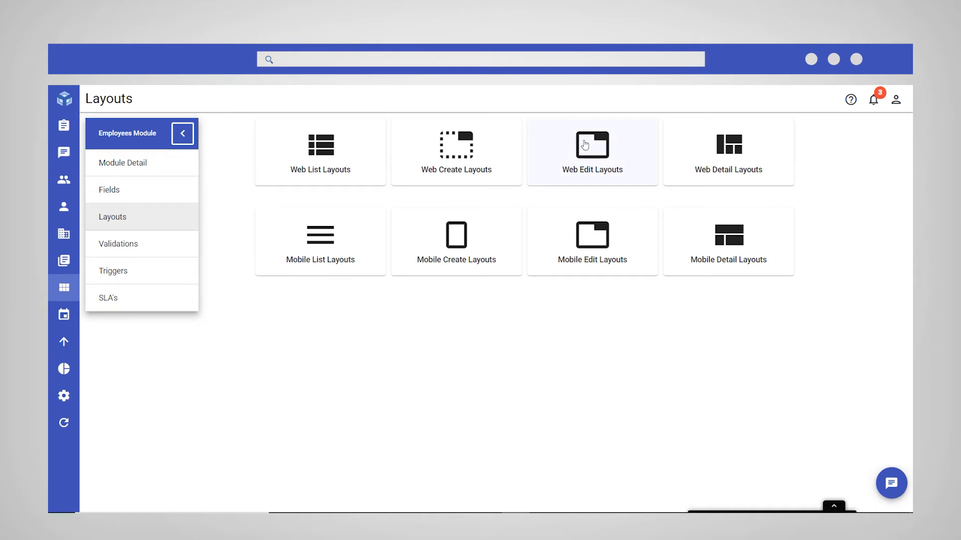
left_click(591, 151)
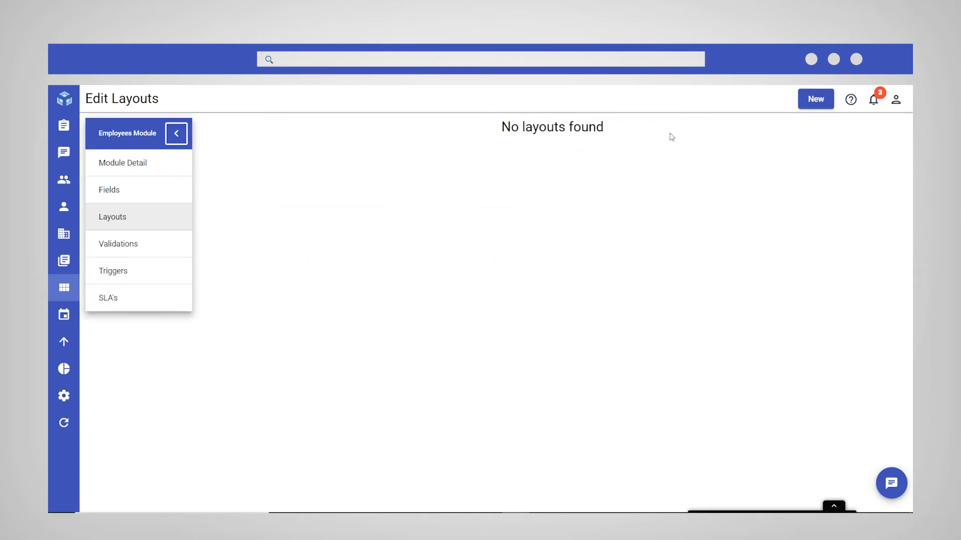
- Begin a new edit layout and assign it to the SystemAdmin role
left_click(815, 99)
type("Employee Information Edit")
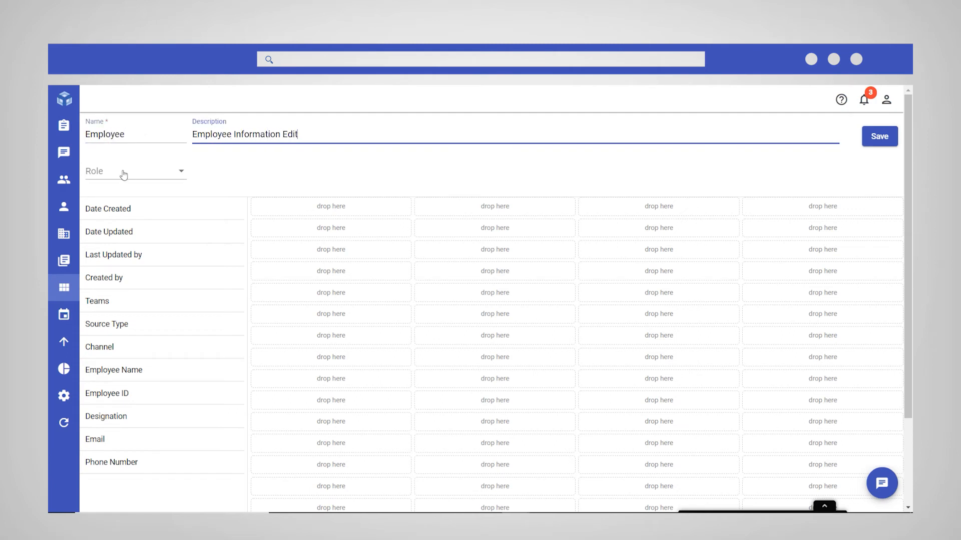
left_click(134, 171)
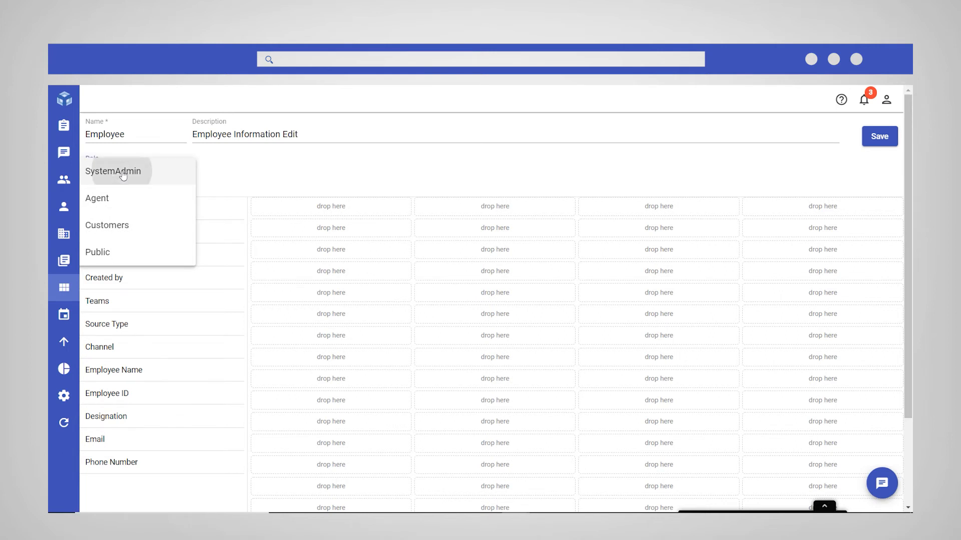
left_click(113, 172)
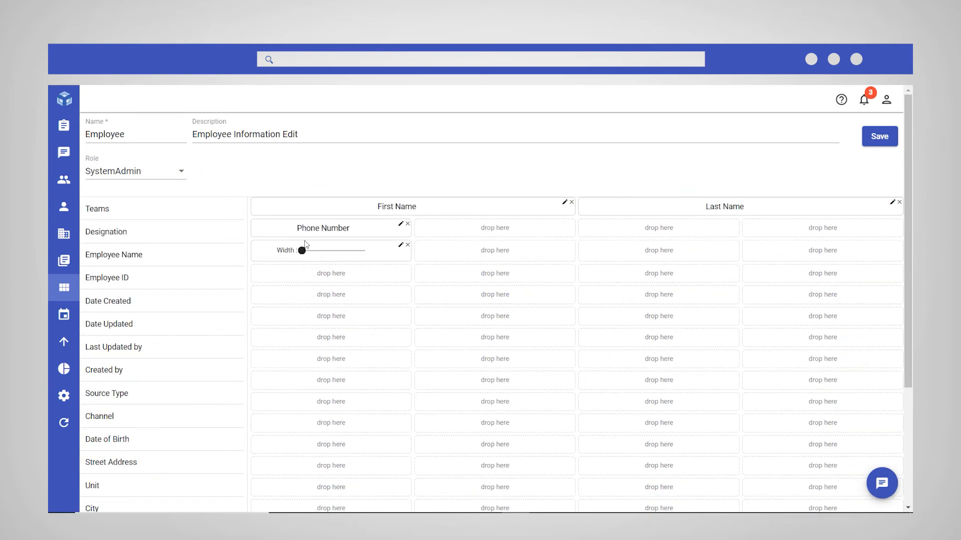
scroll("down", 3)
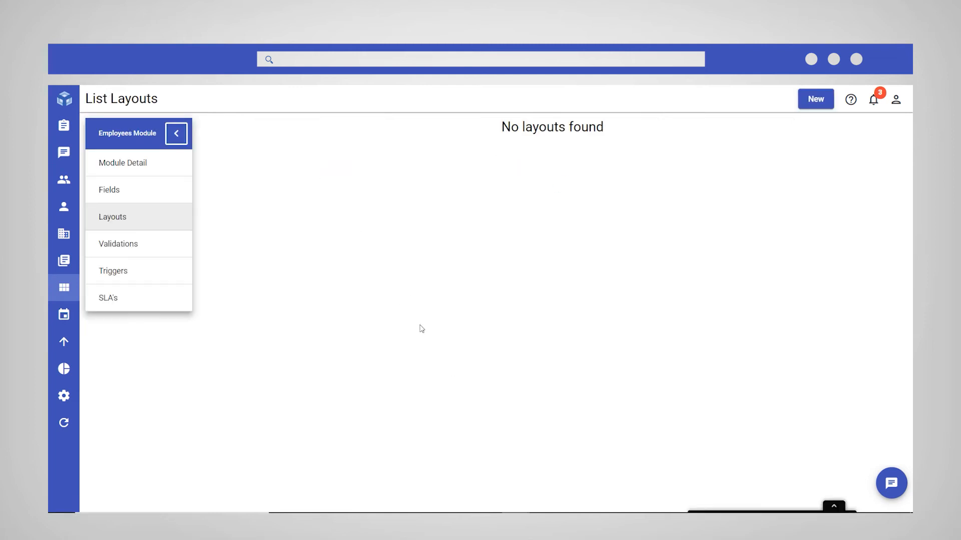
- Add a default SystemAdmin list layout described 'List of all Employees' and save it
left_click(815, 99)
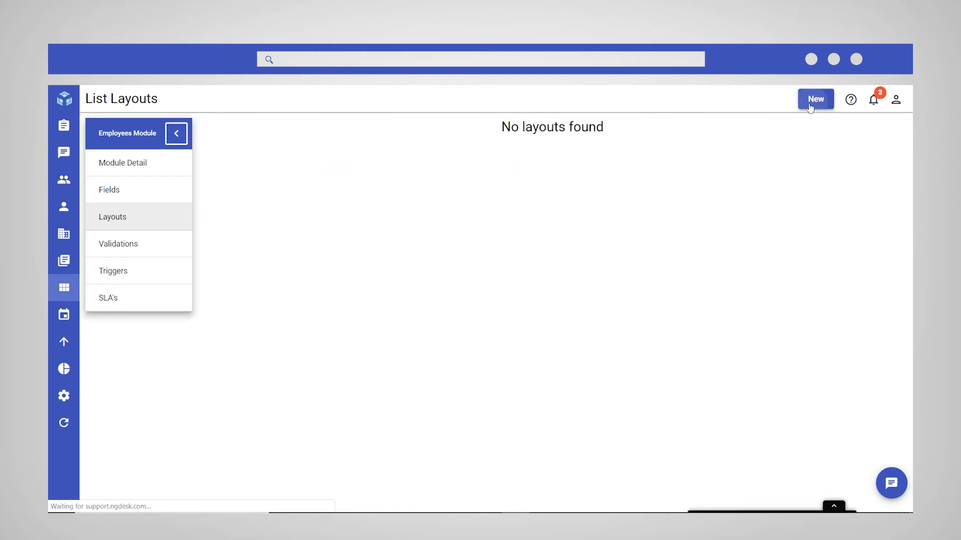
left_click(814, 99)
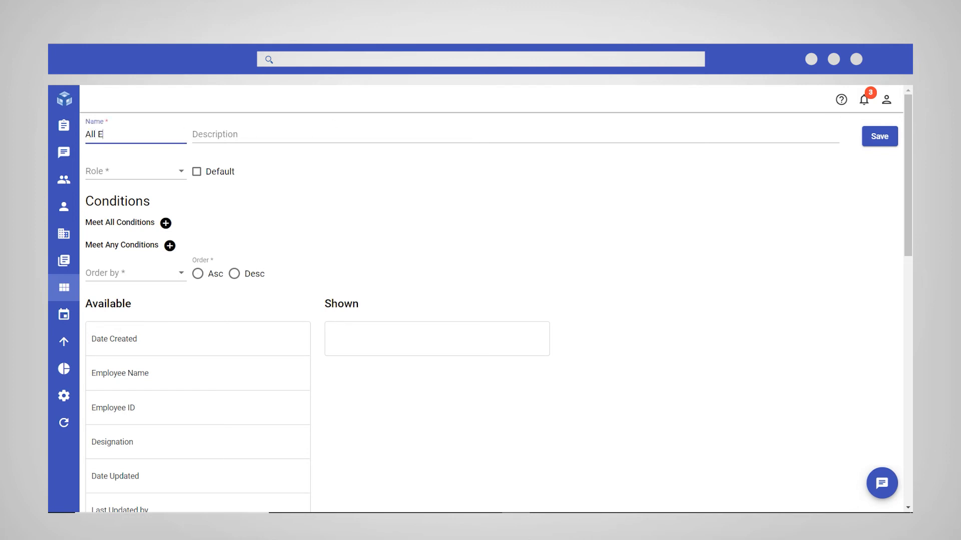
type("List of all Employees")
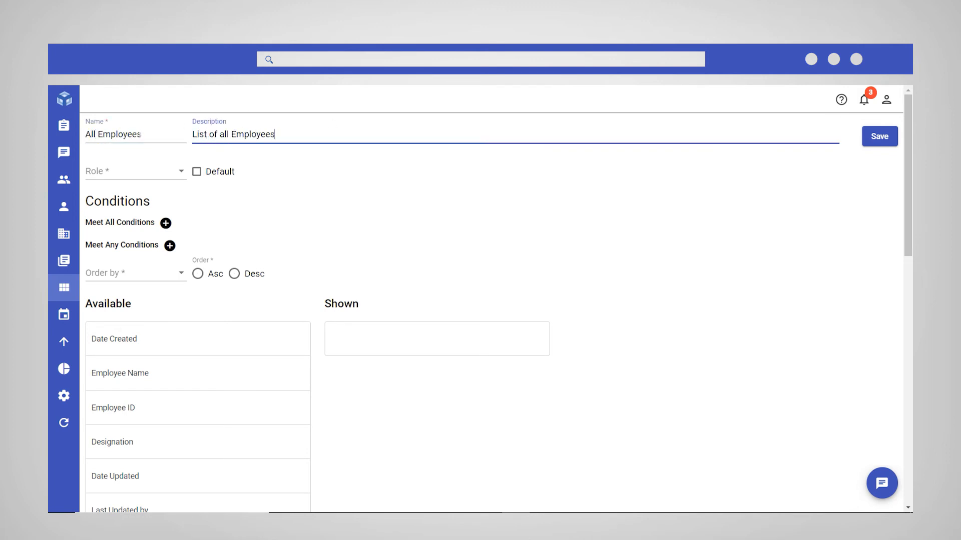
left_click(135, 171)
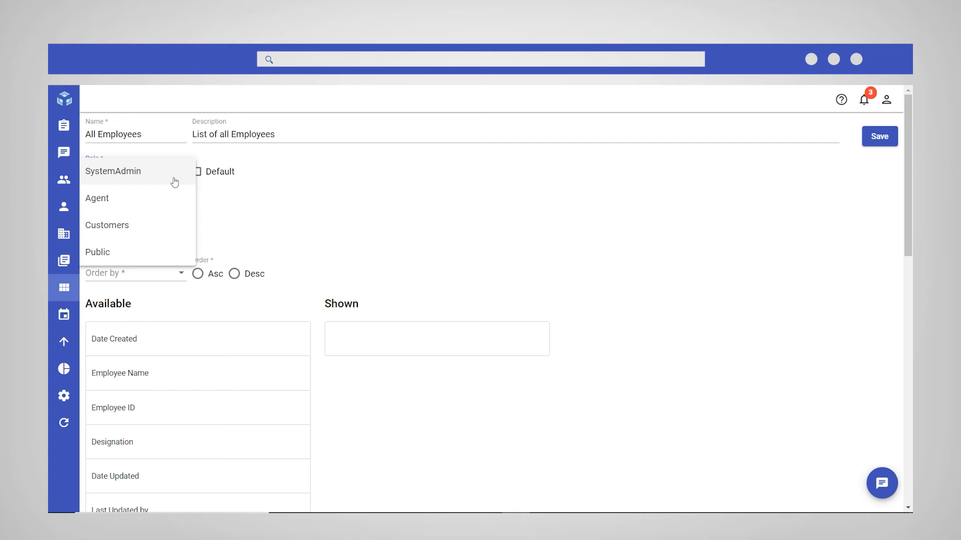
left_click(112, 171)
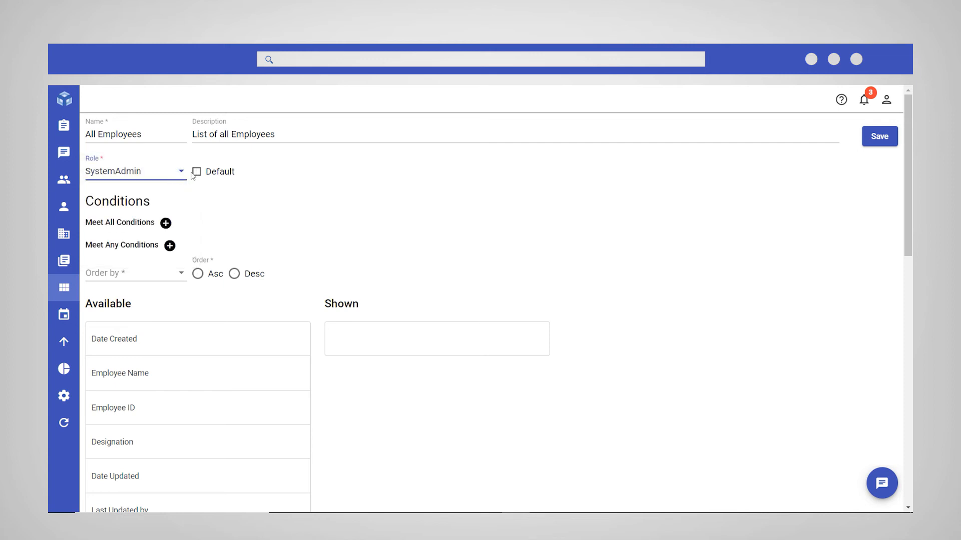
mouse_move(196, 171)
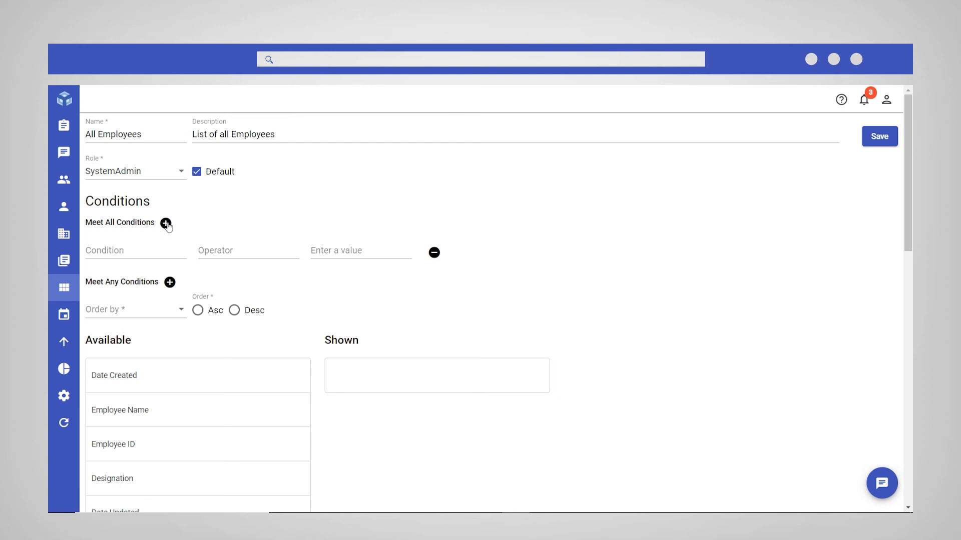
mouse_move(344, 212)
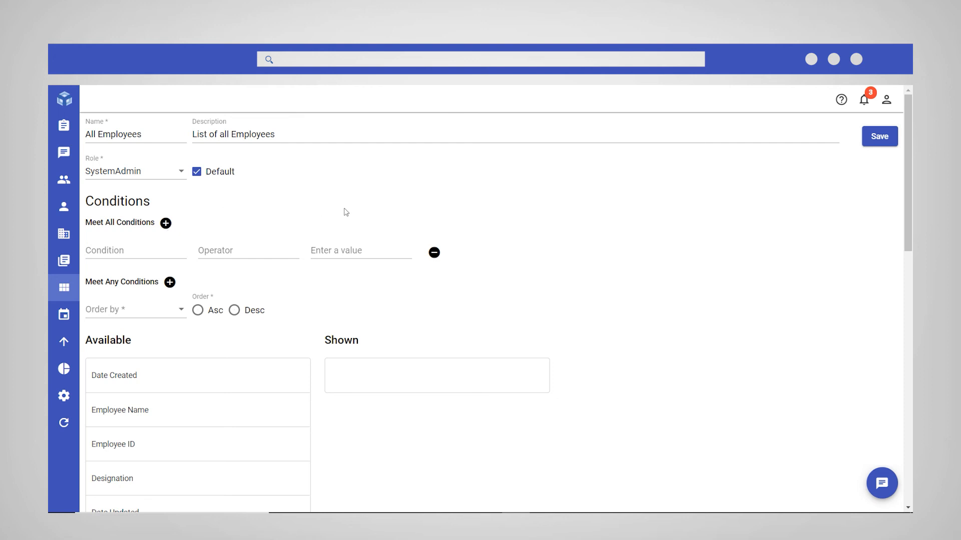
left_click(433, 252)
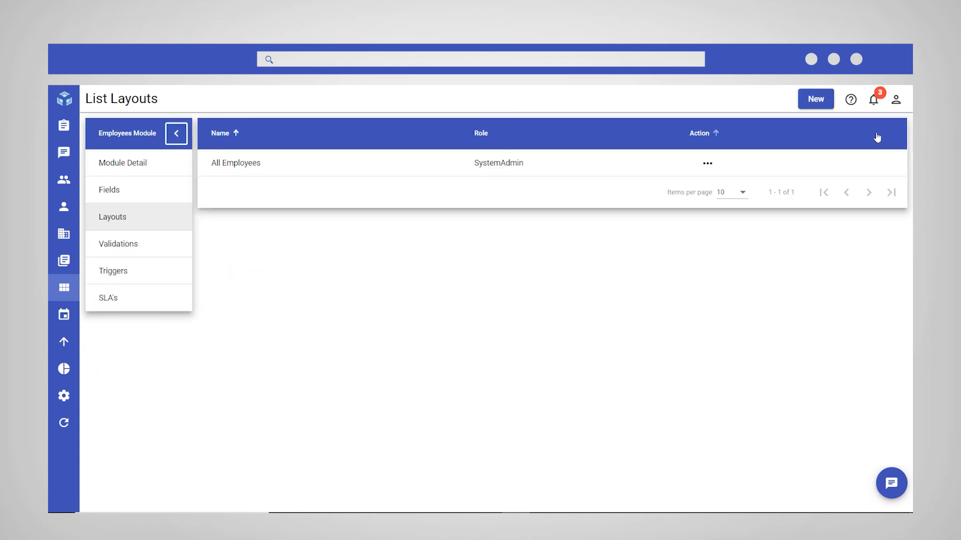
- Go to Employees' All Employees list and show its Marketing, Operations, Development, Dev Ops views
left_click(64, 125)
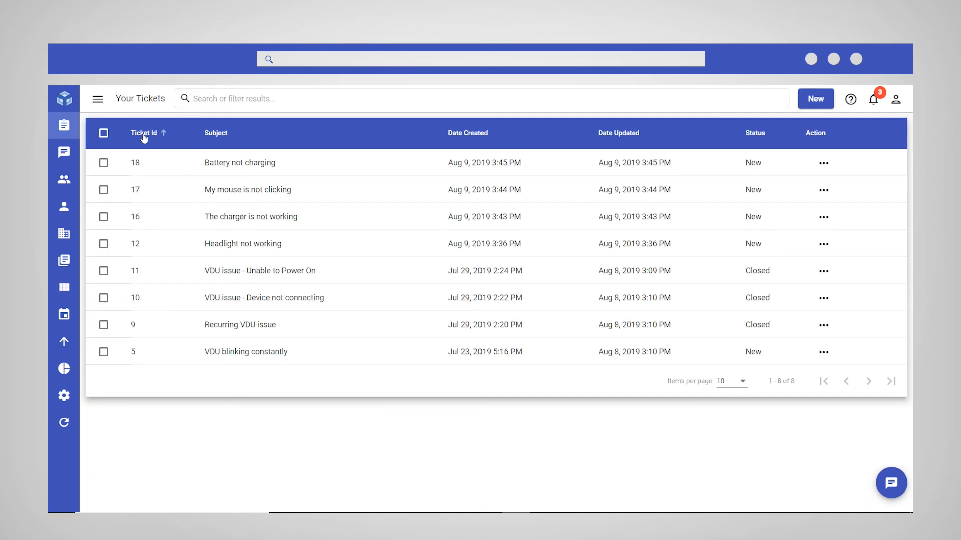
left_click(98, 98)
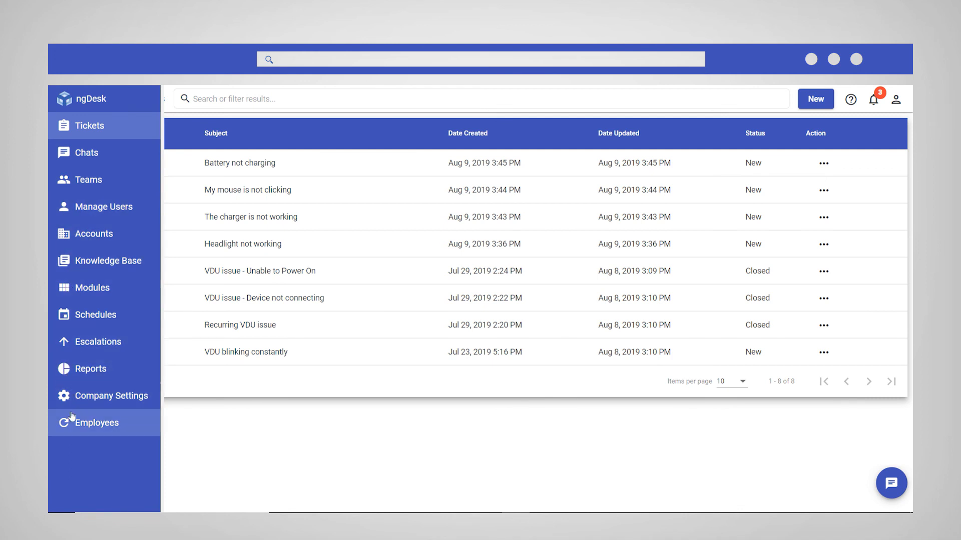
left_click(96, 99)
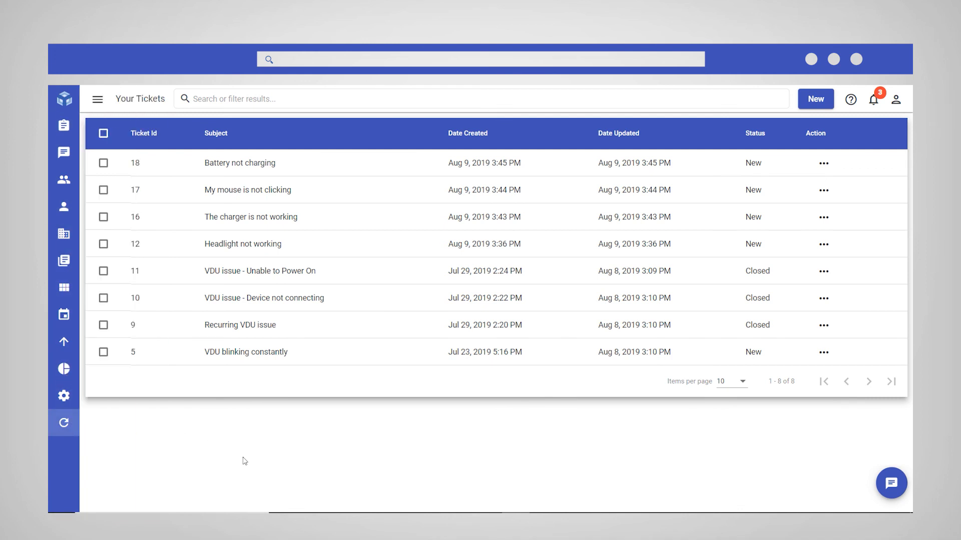
left_click(64, 180)
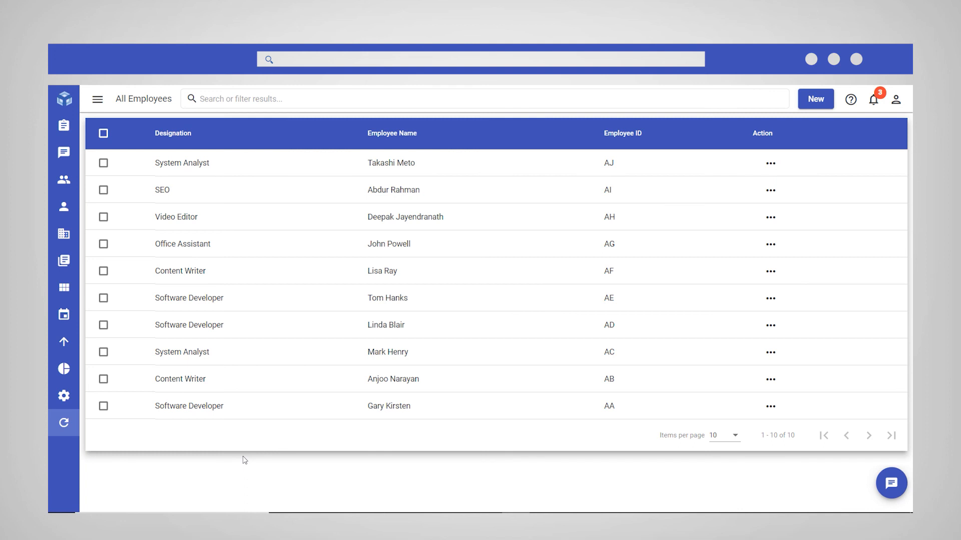
mouse_move(98, 99)
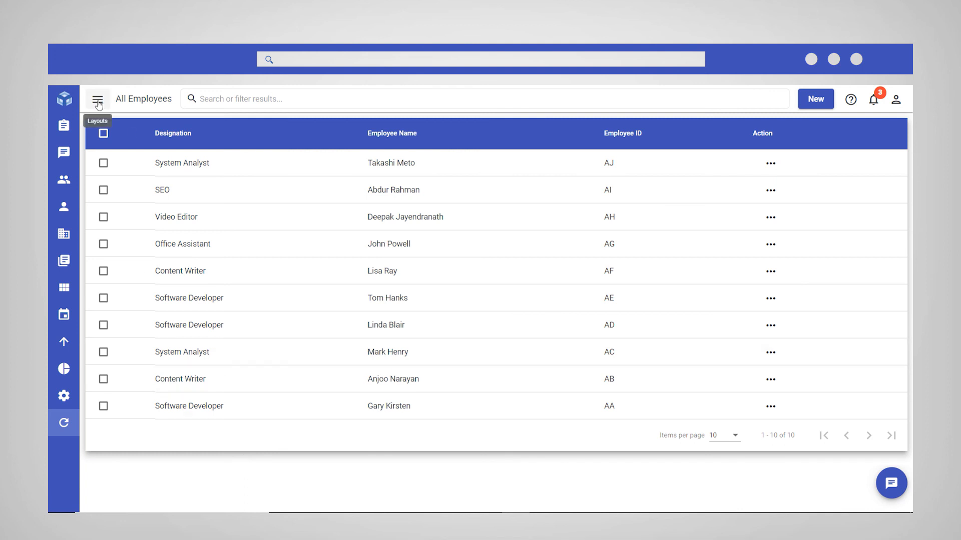
left_click(98, 98)
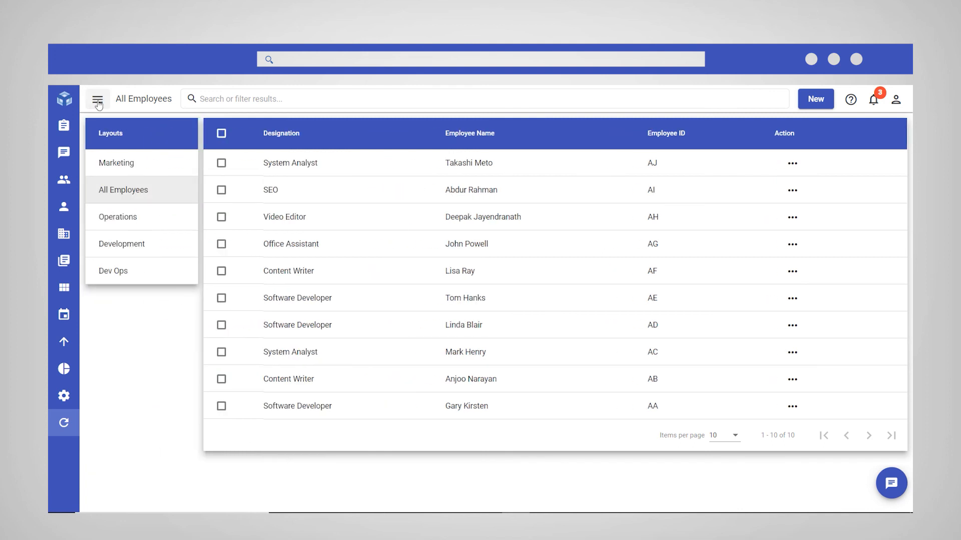